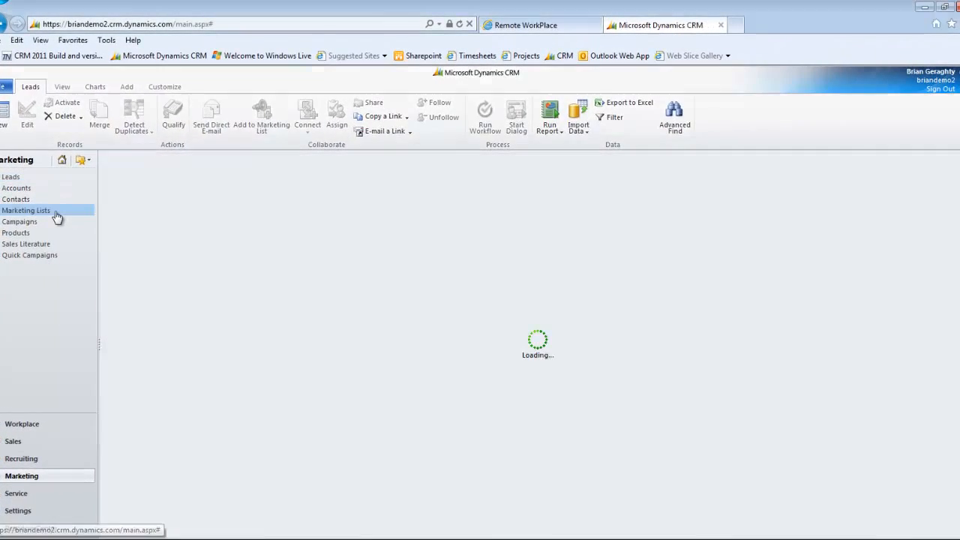
- Open the A - Team marketing list and display its 239 contact members
left_click(26, 210)
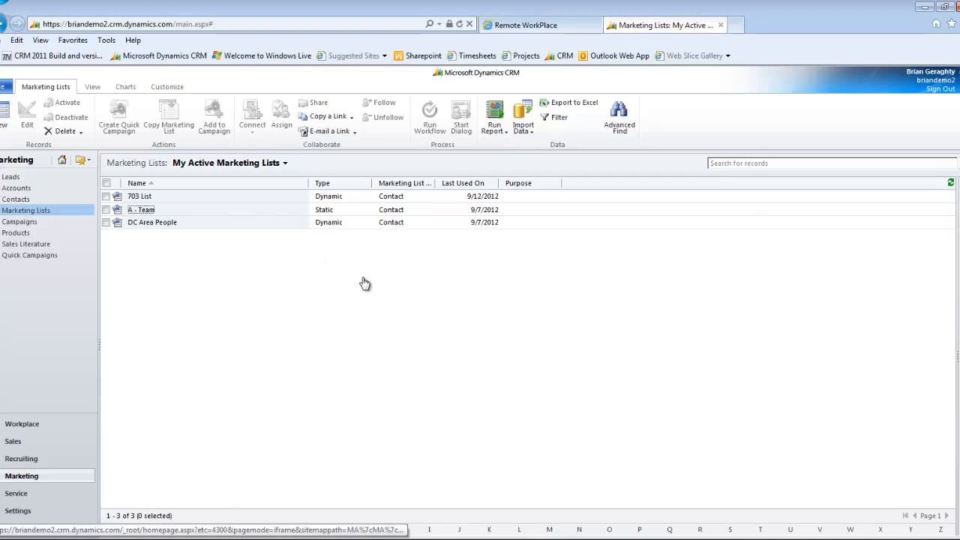
double_click(141, 209)
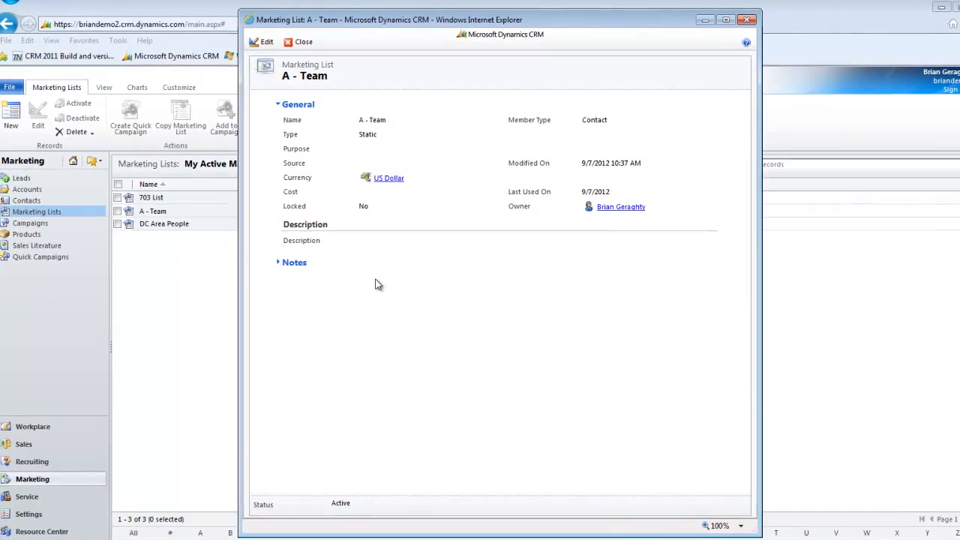
left_click(266, 41)
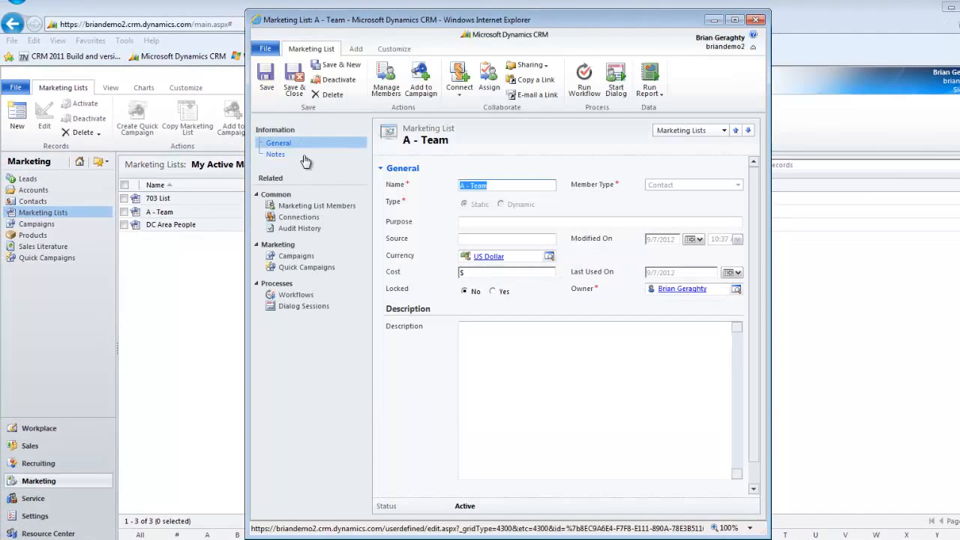
left_click(316, 206)
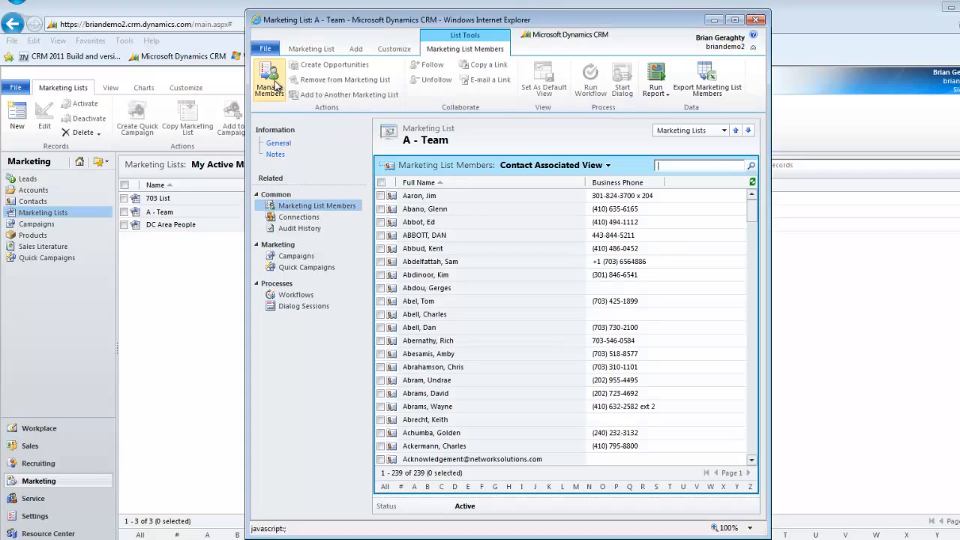
left_click(268, 80)
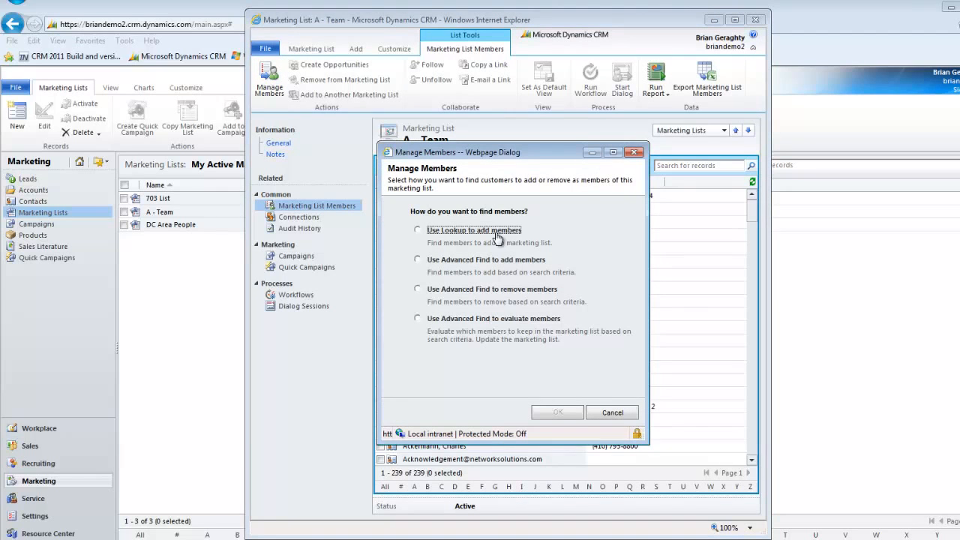
left_click(418, 230)
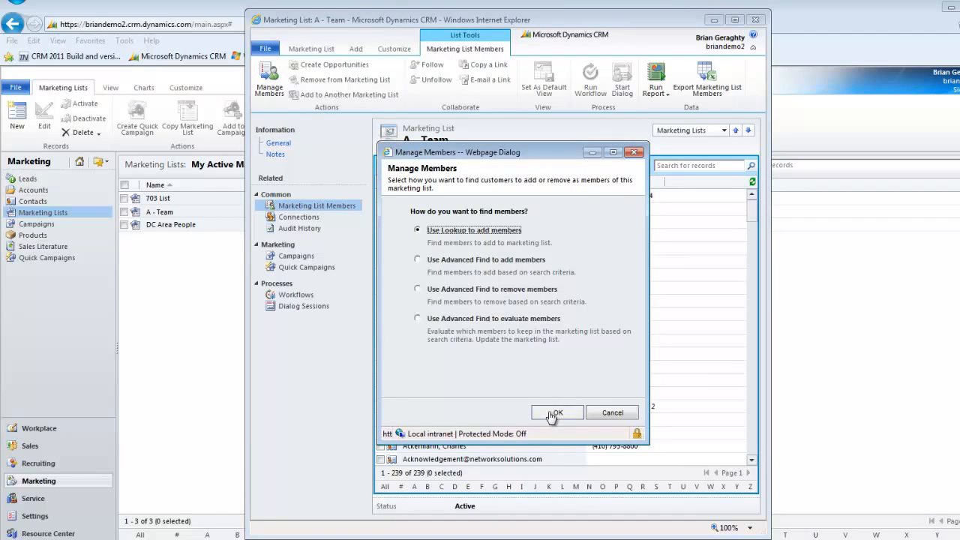
left_click(555, 413)
type("g")
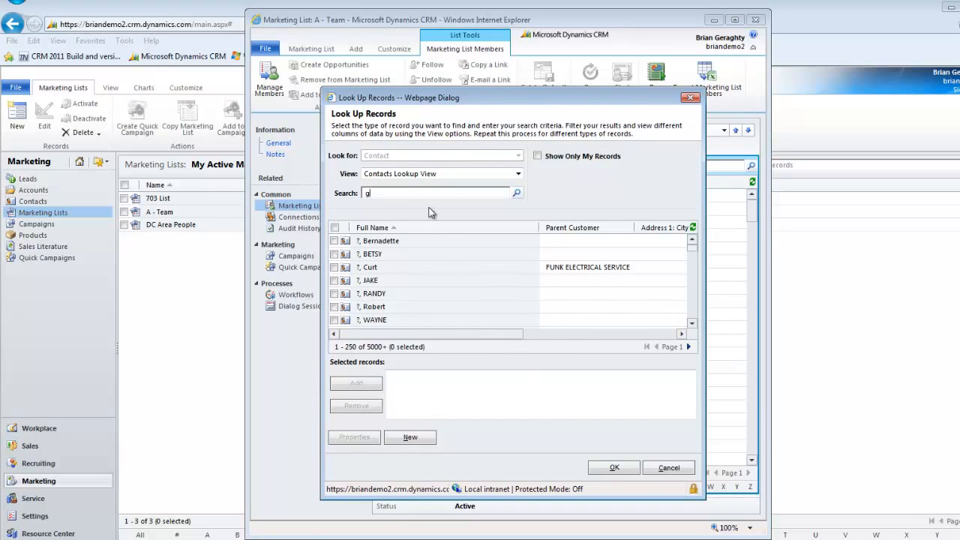
type("eraghty")
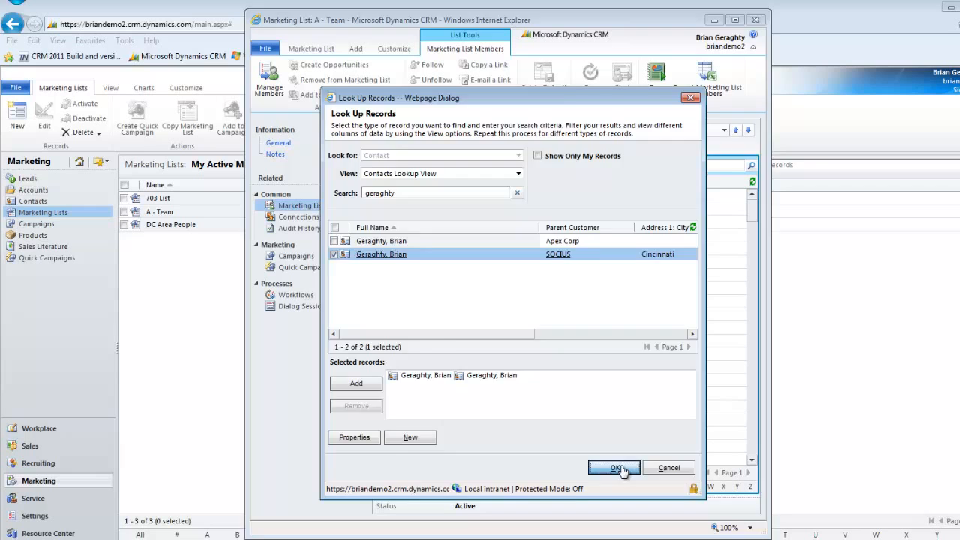
left_click(614, 467)
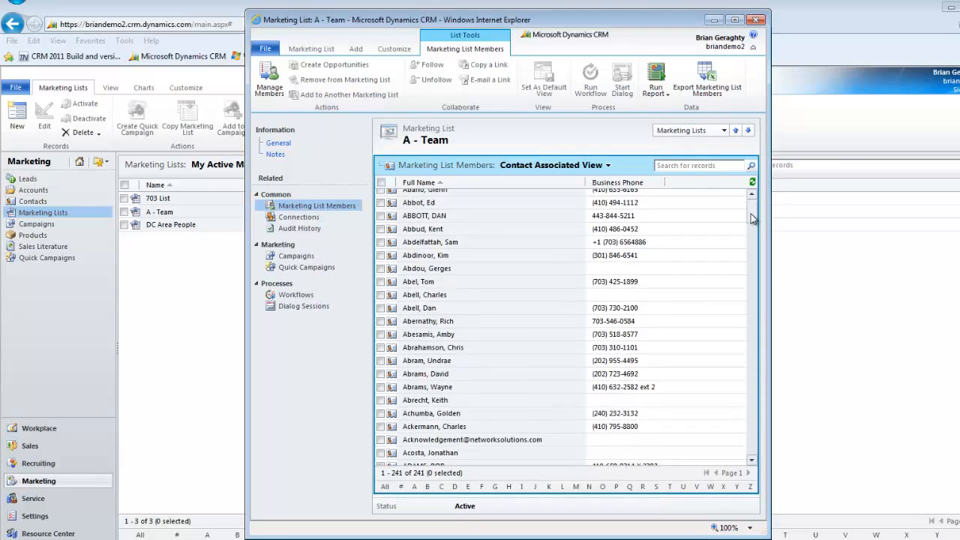
- Scroll through the A - Team members to confirm the additions, then close the list
scroll("down", 3)
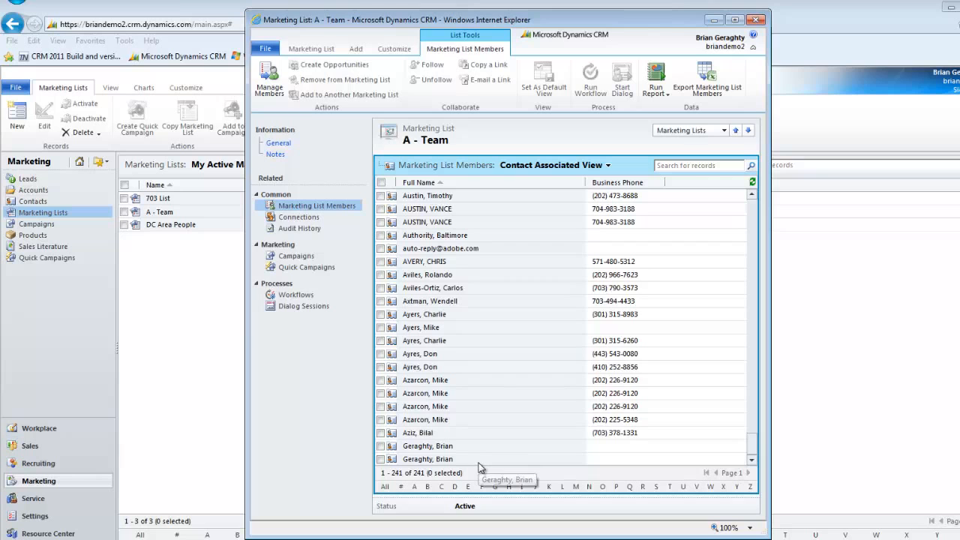
left_click(279, 143)
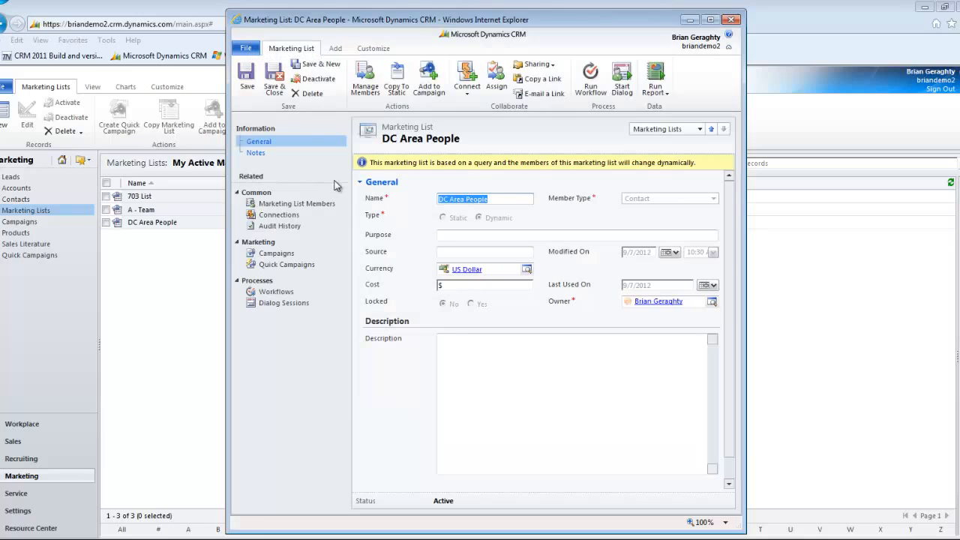
- In DC Area People's query, add a second Business Phone condition beginning with 513
left_click(365, 75)
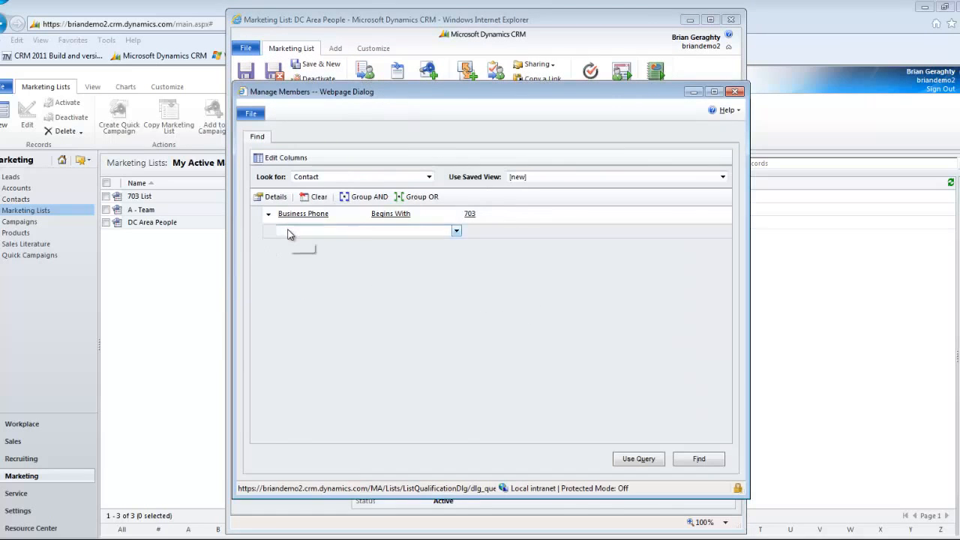
left_click(455, 229)
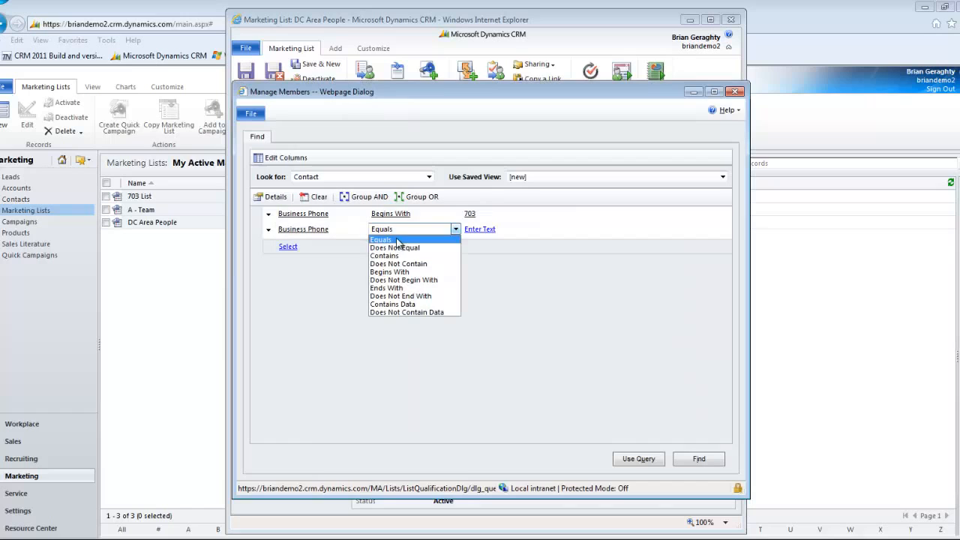
left_click(389, 271)
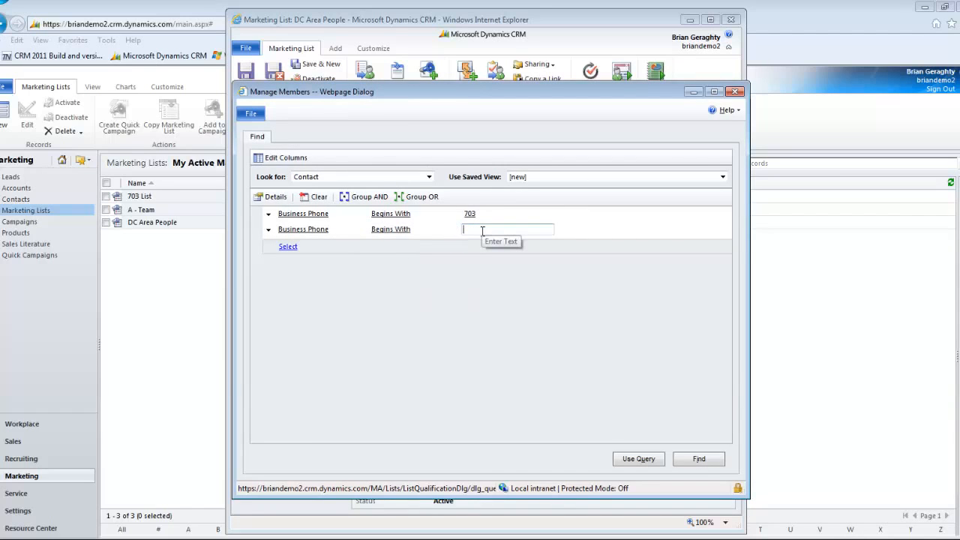
type("513")
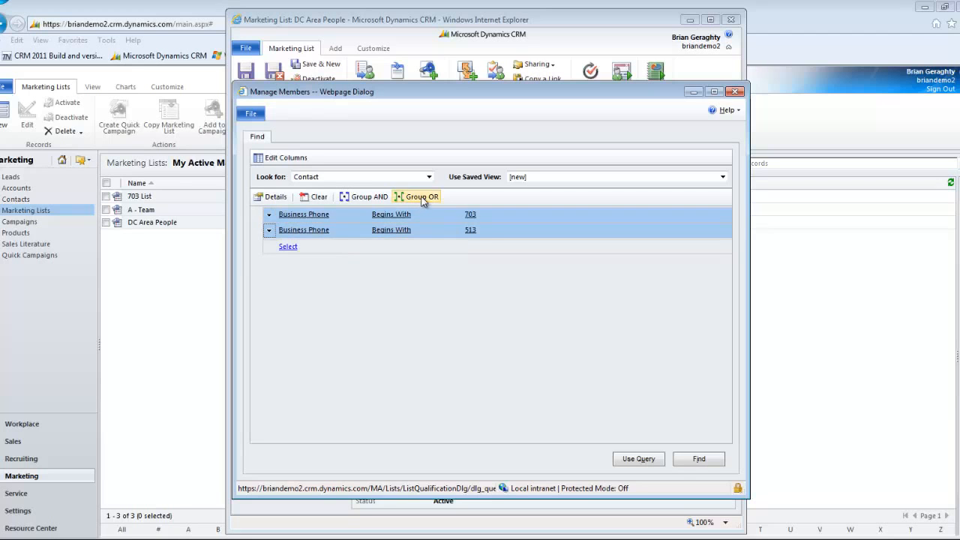
- Combine the 703 and 513 phone conditions with OR and apply the query
left_click(638, 458)
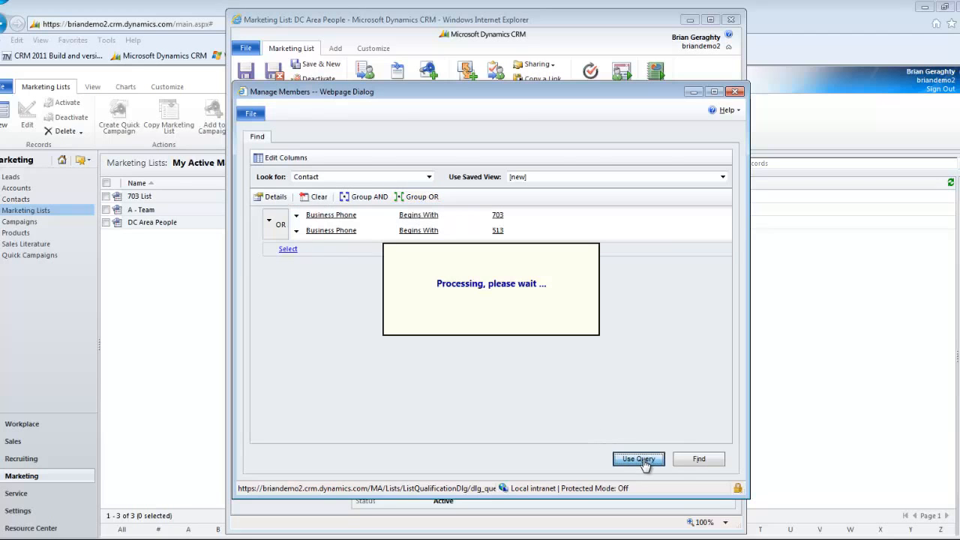
left_click(638, 459)
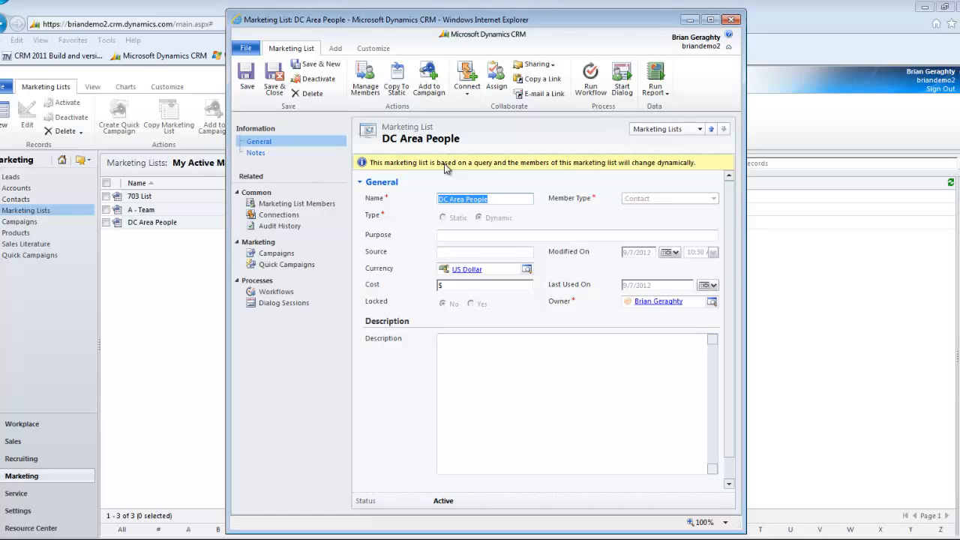
left_click(365, 78)
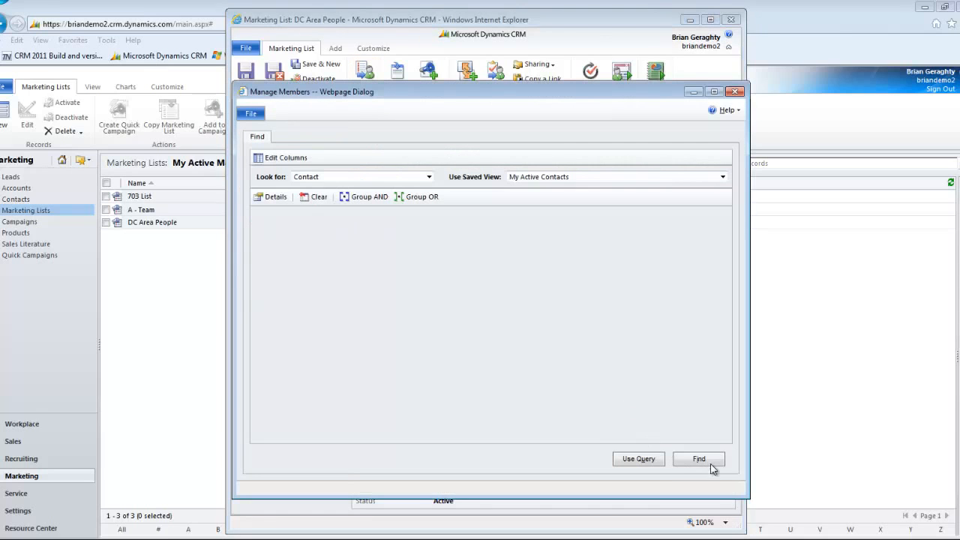
left_click(698, 459)
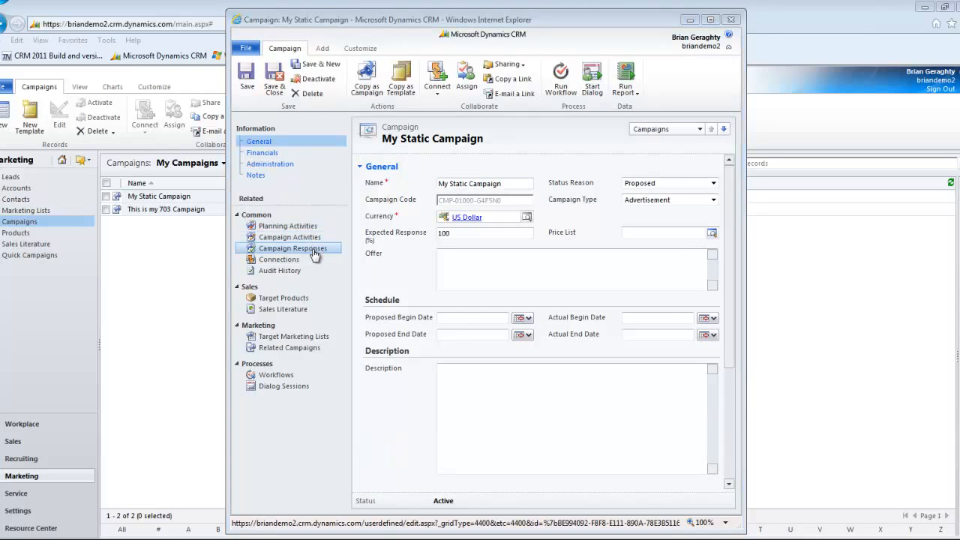
mouse_move(293, 336)
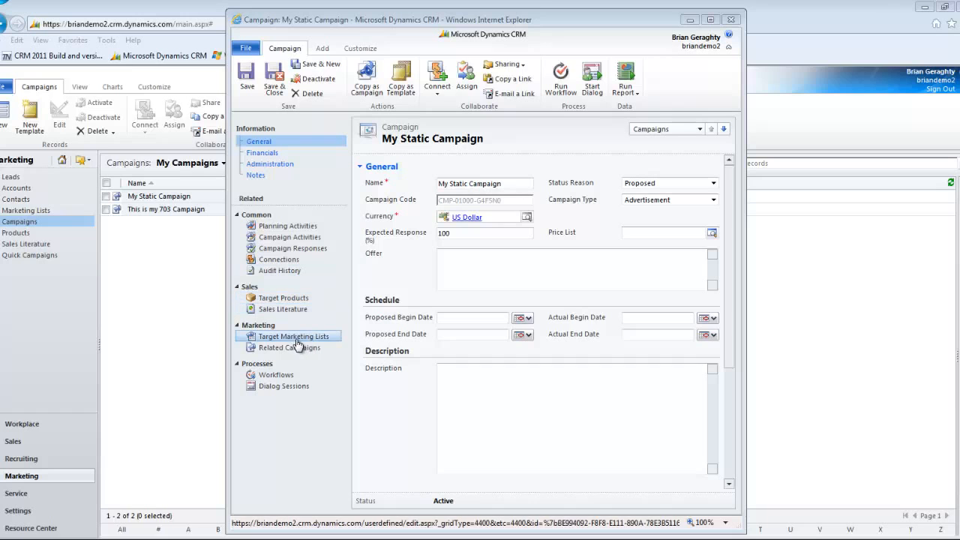
- Review My Static Campaign's target marketing lists, planning activities and campaign activities
left_click(293, 336)
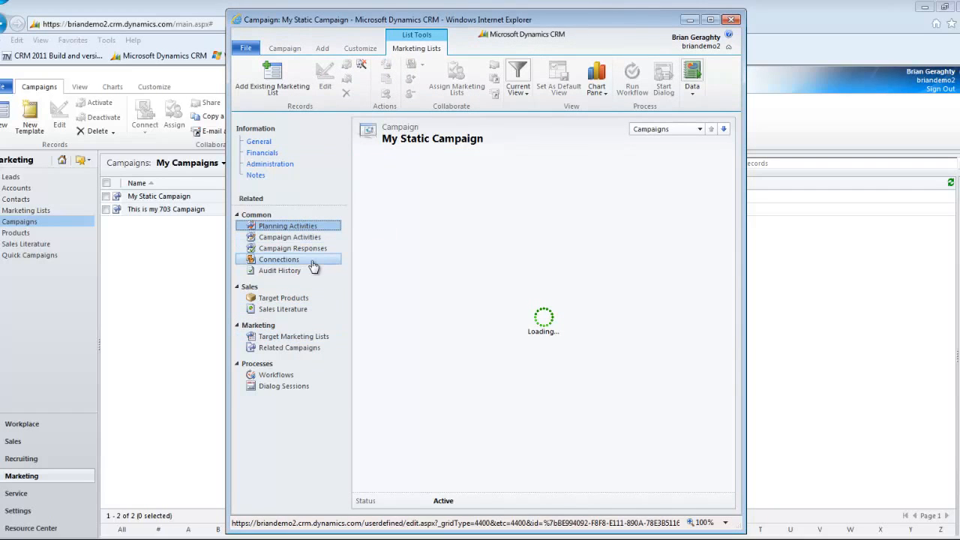
left_click(287, 225)
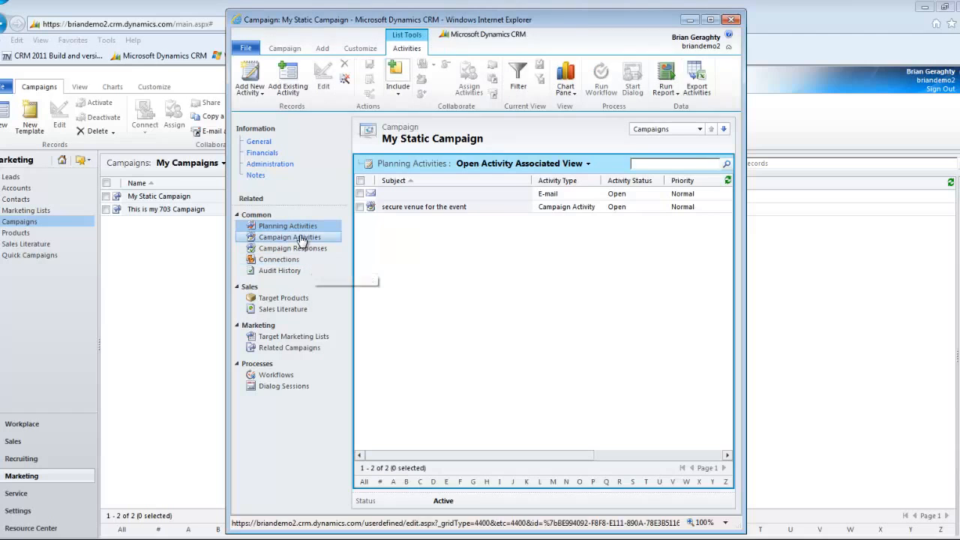
left_click(290, 237)
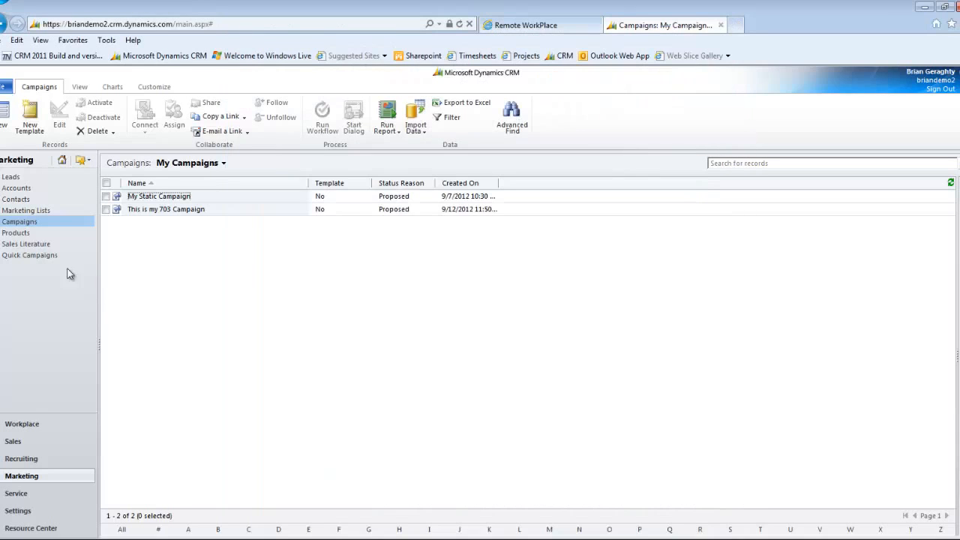
- Select the A - Team list in Marketing Lists and launch Create Quick Campaign
left_click(26, 210)
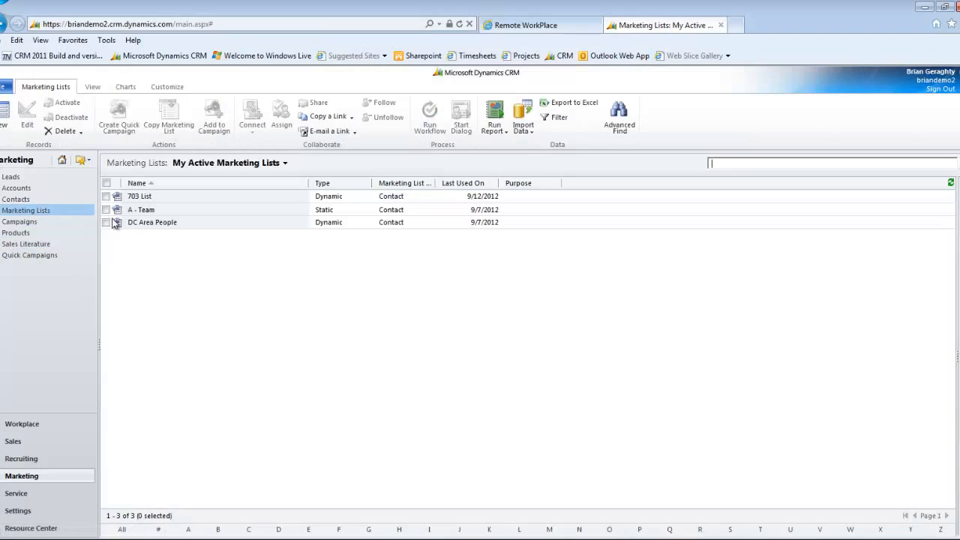
left_click(105, 209)
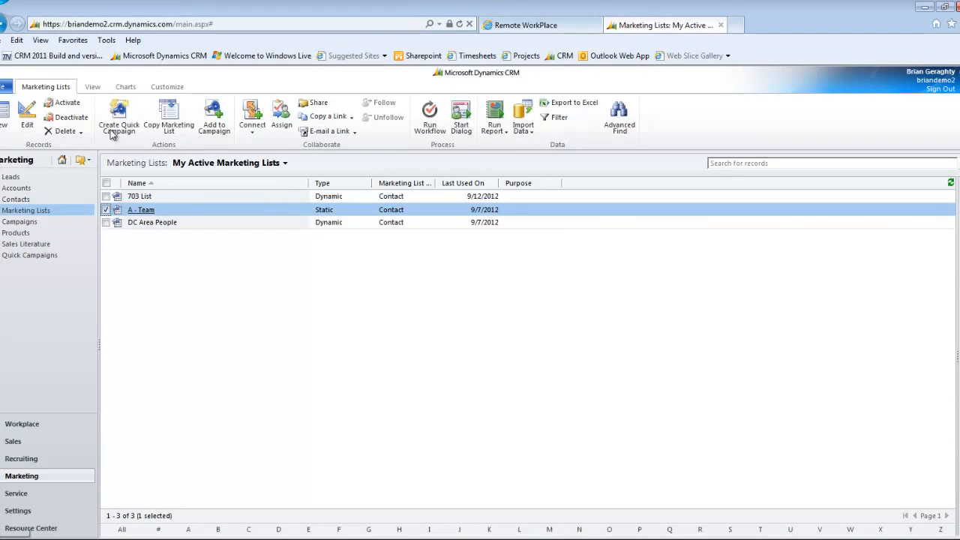
left_click(117, 117)
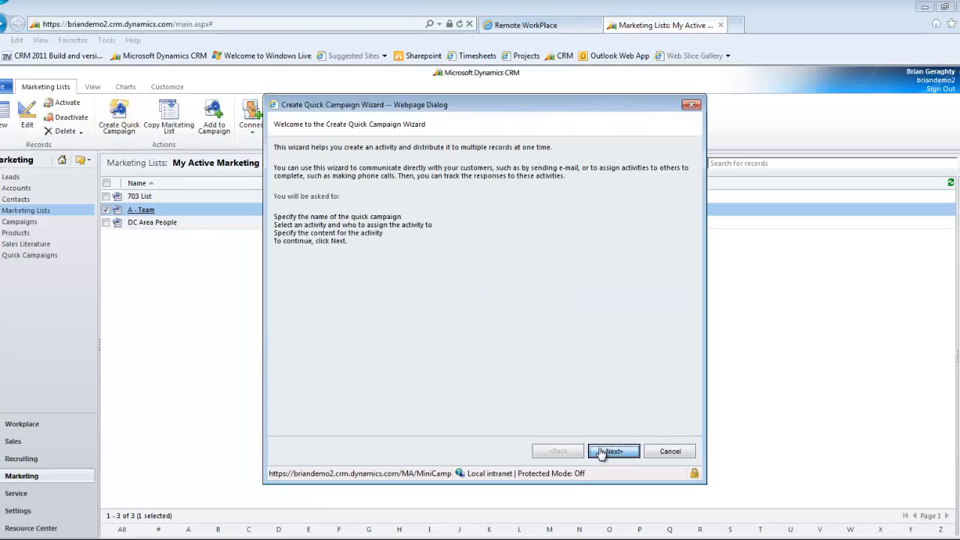
- Set the quick campaign to create E-mail activities assigned to the records' owners
left_click(613, 451)
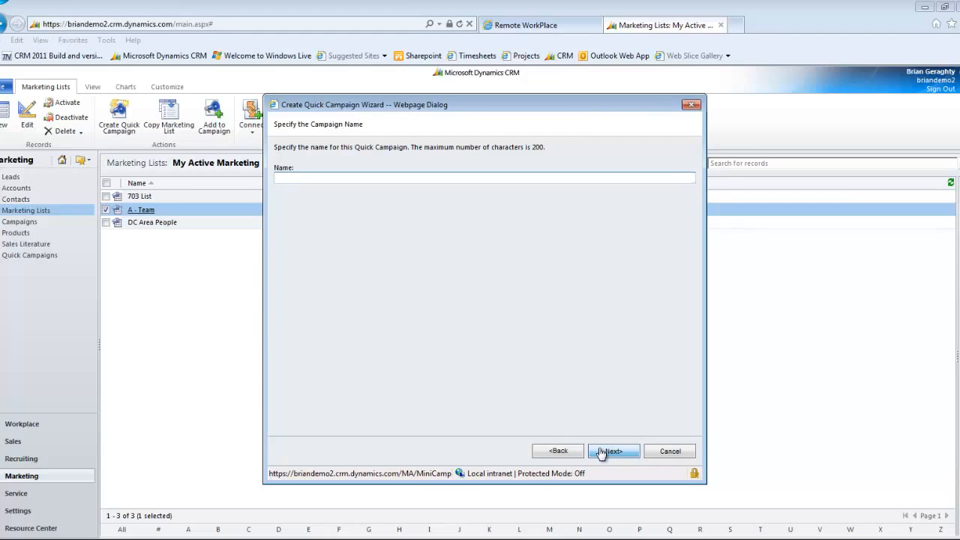
left_click(613, 451)
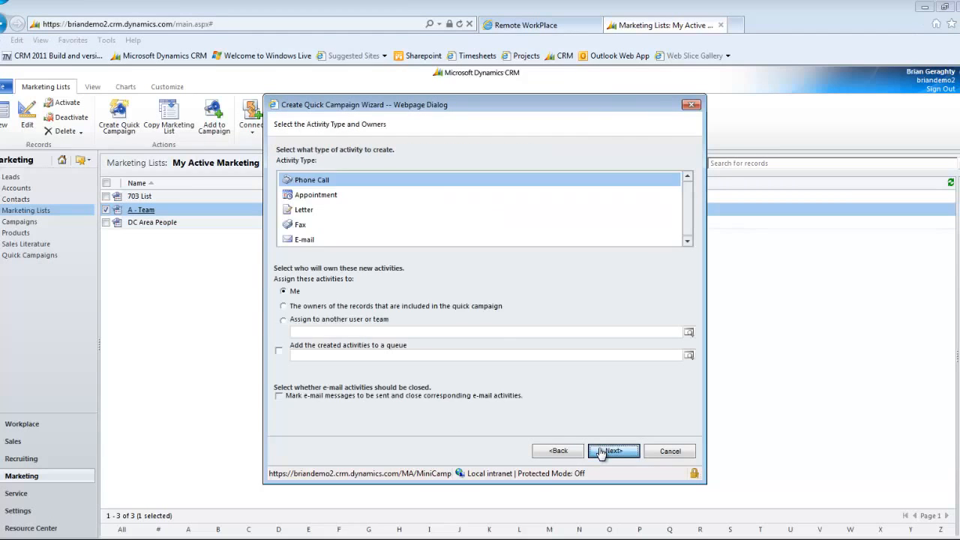
left_click(304, 239)
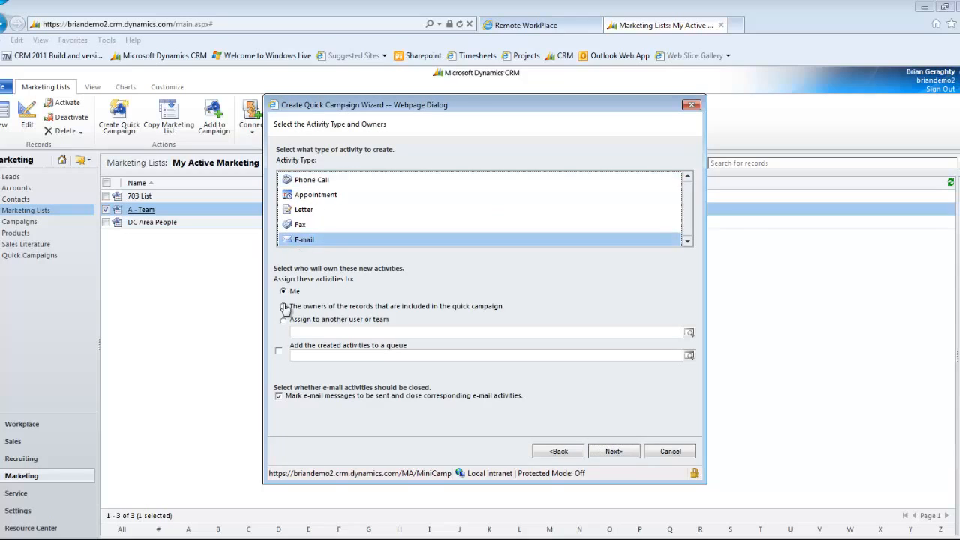
left_click(283, 306)
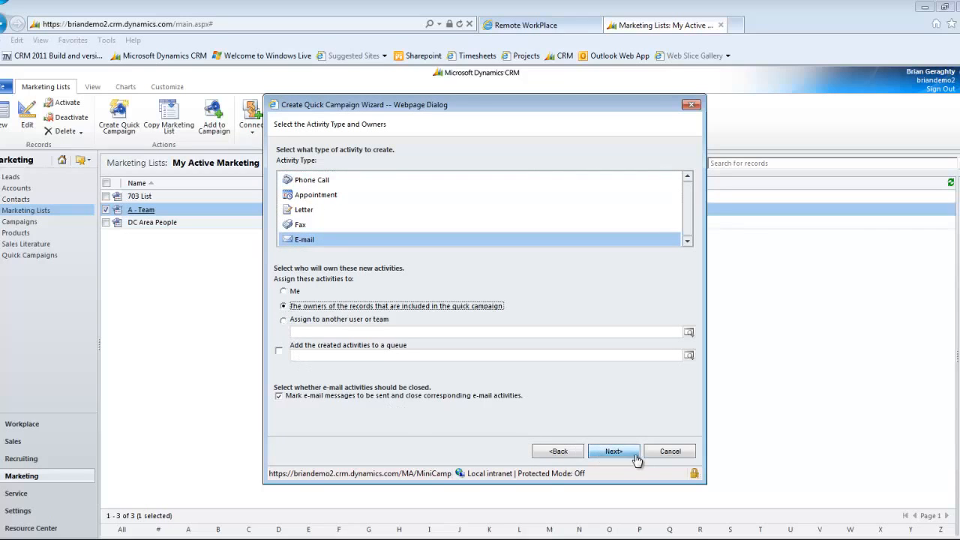
left_click(613, 450)
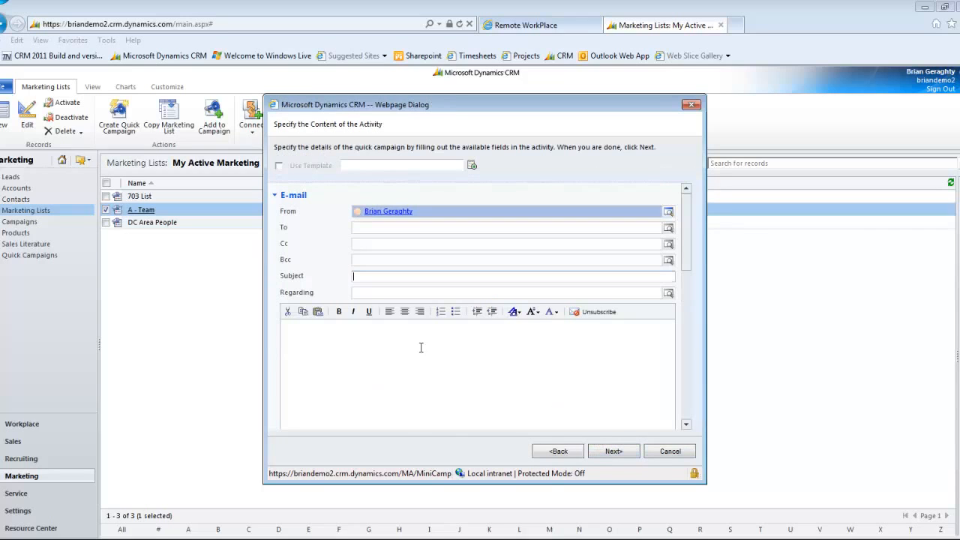
- Write the e-mail body 'Hey! We're having a sale!' and begin the subject 'Sale on our P35 exercise'
type("H")
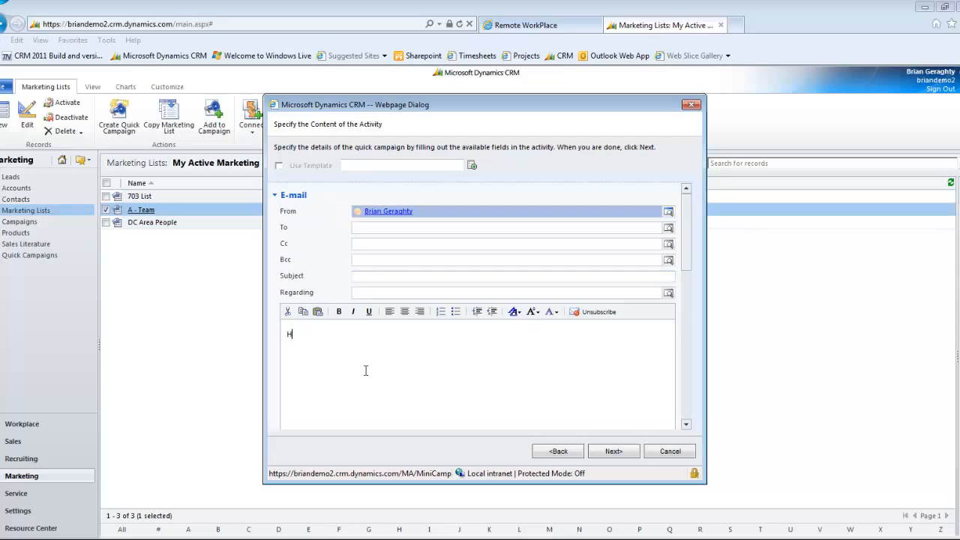
type("ey! We're having a sale!")
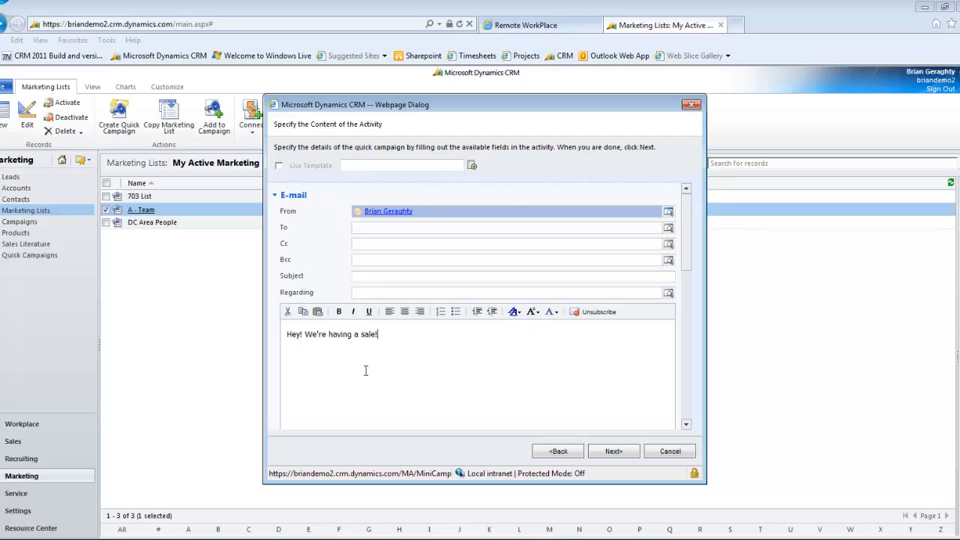
type("Sale on our")
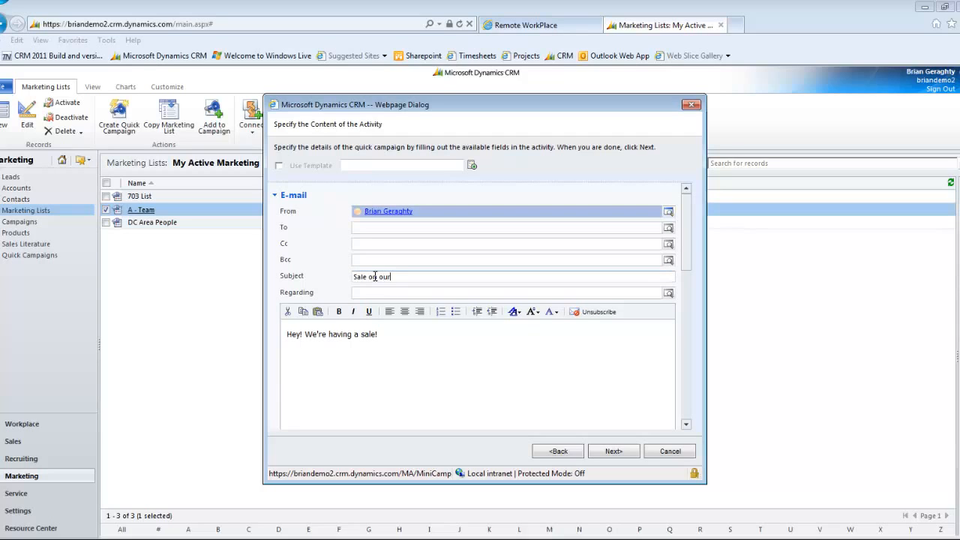
type("P35 exercise")
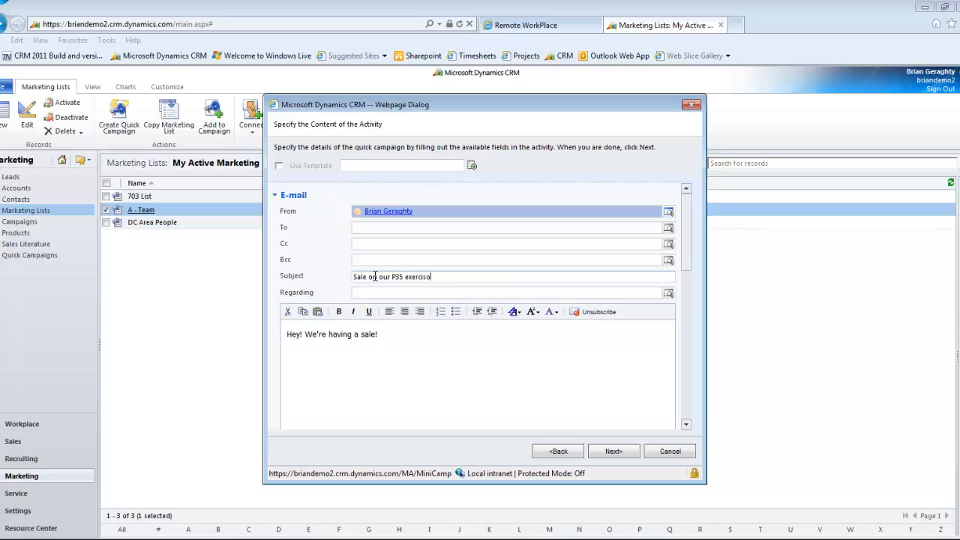